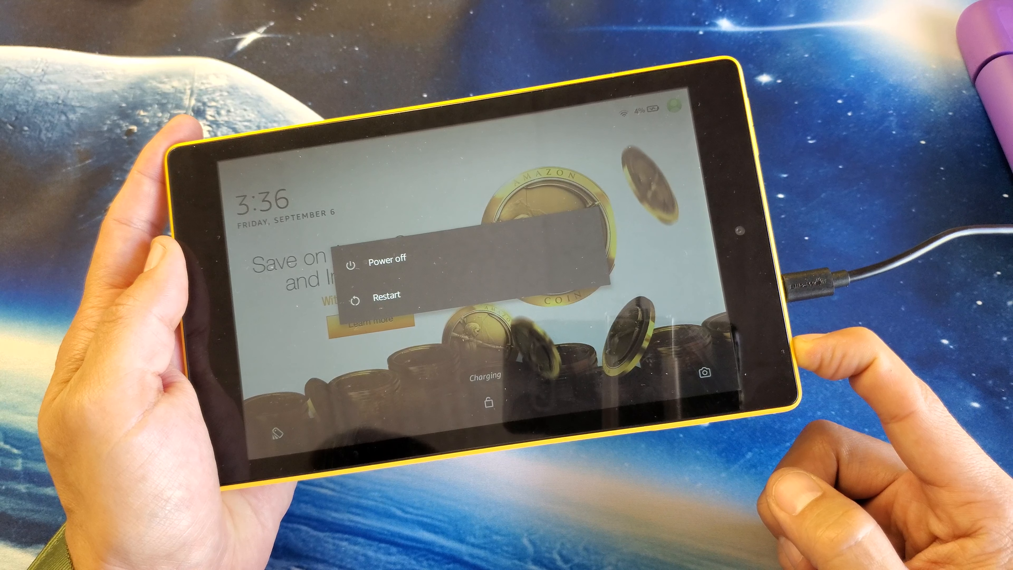
# - Choose Restart from the power menu so the tablet screen goes dark and reboots
pyautogui.click(386, 259)
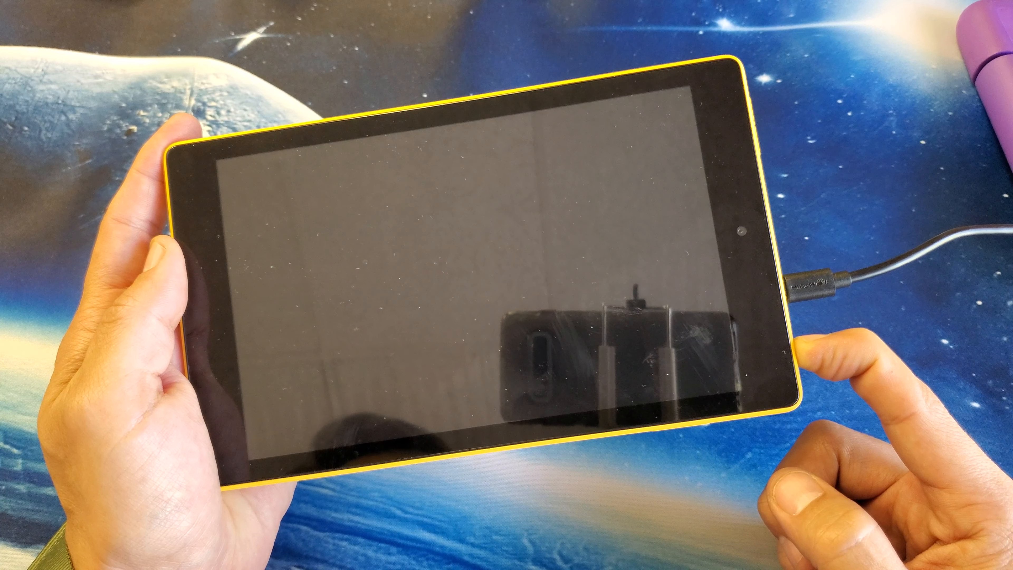